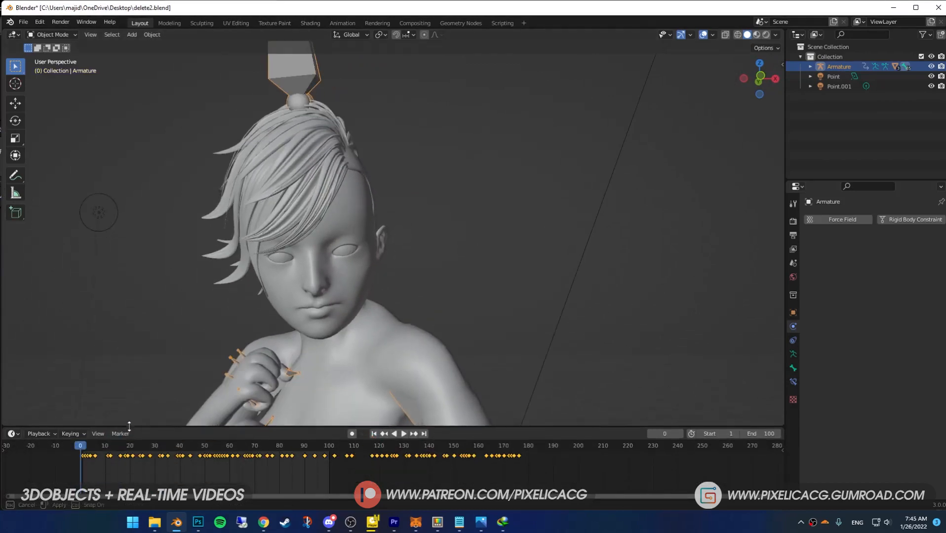
Preview the animation, then add a Lattice object around the head and select the hair mesh
click(402, 433)
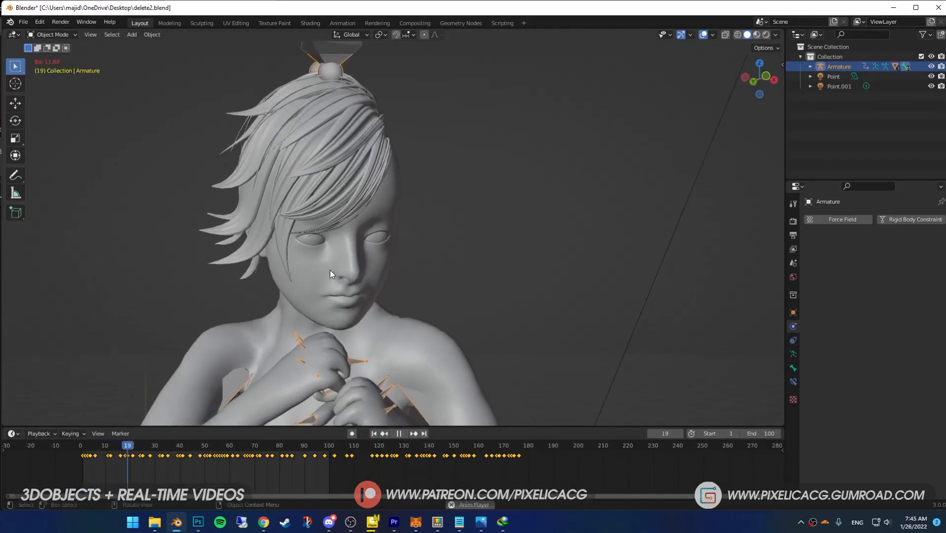
click(399, 433)
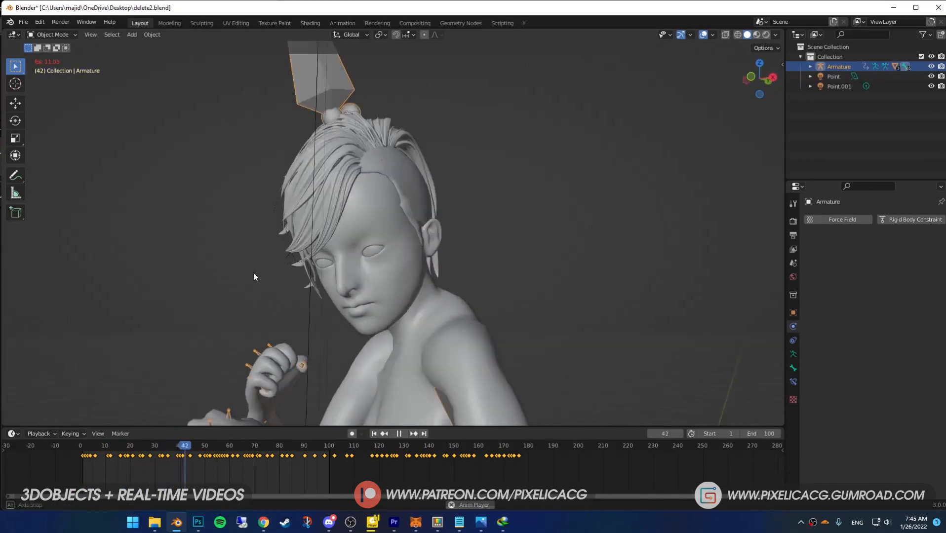
key(shift+a)
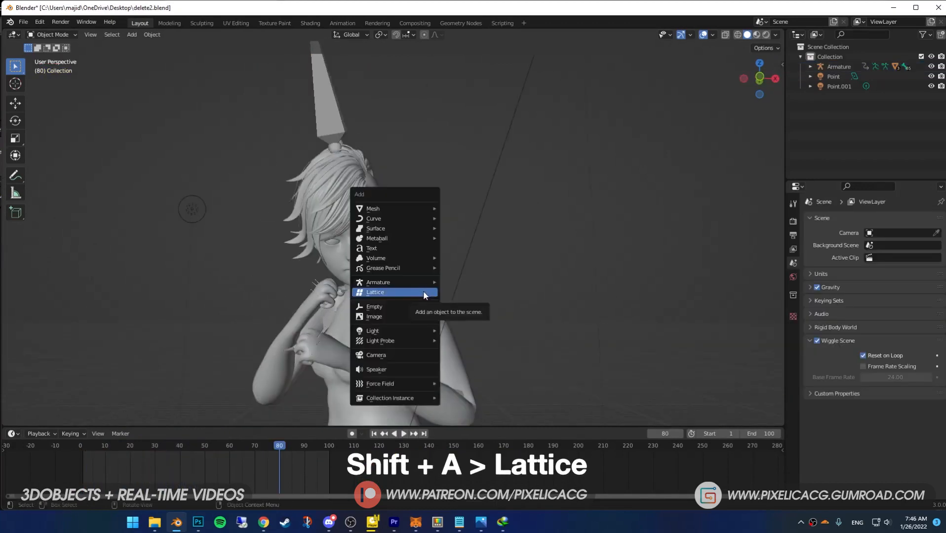
click(375, 293)
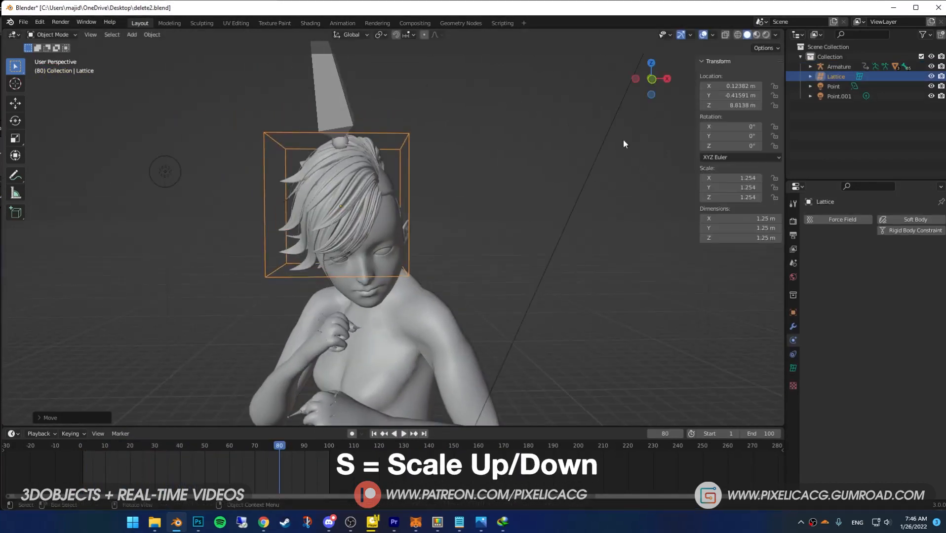
click(53, 34)
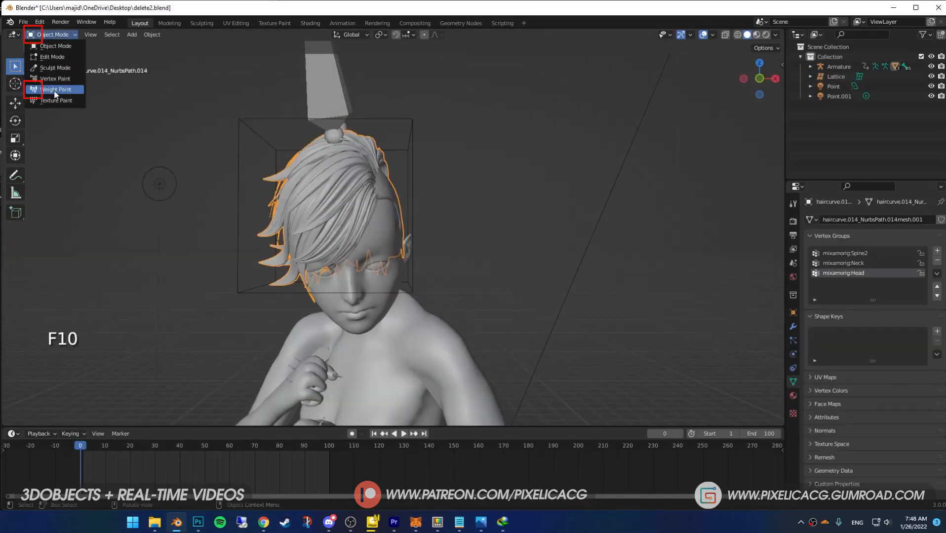
Weight-paint a Hair vertex group and add a Lattice modifier targeting the lattice cage
click(56, 89)
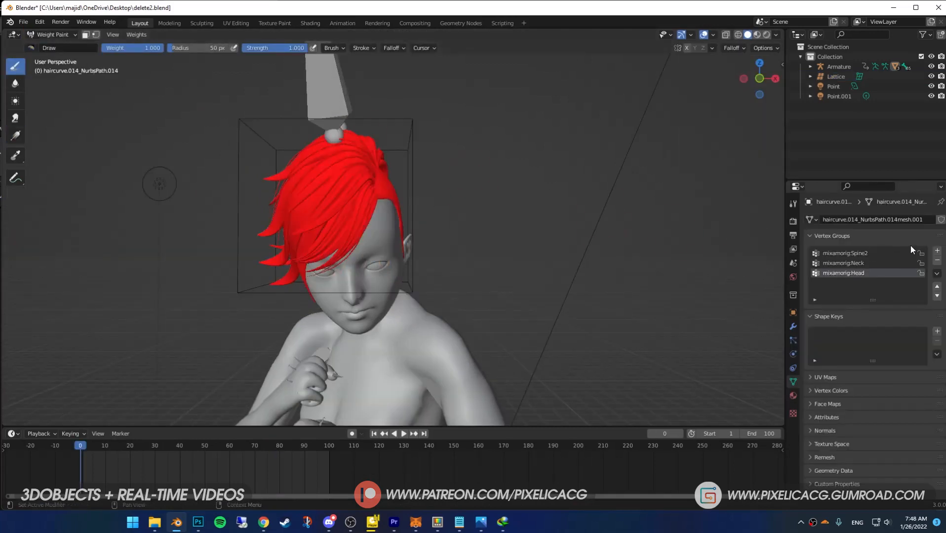
click(937, 250)
text(Hair)
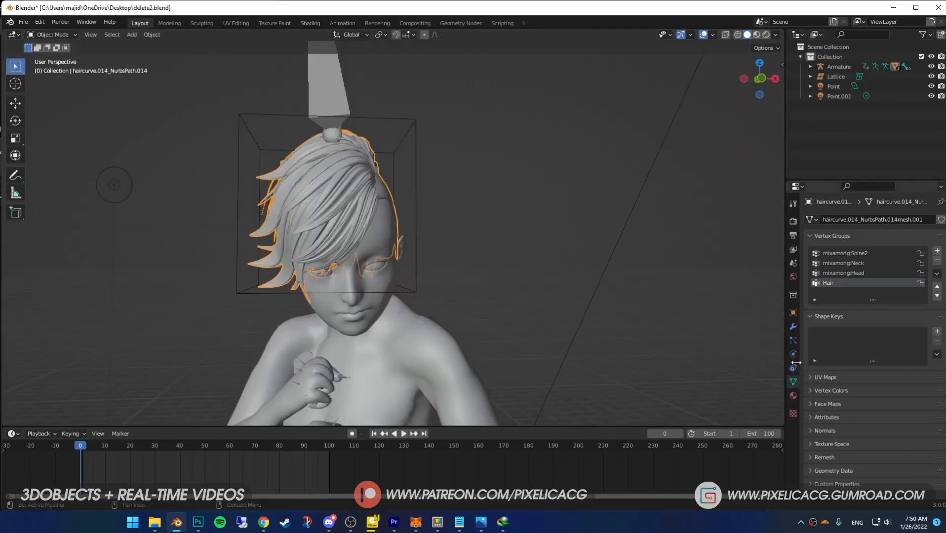
click(845, 219)
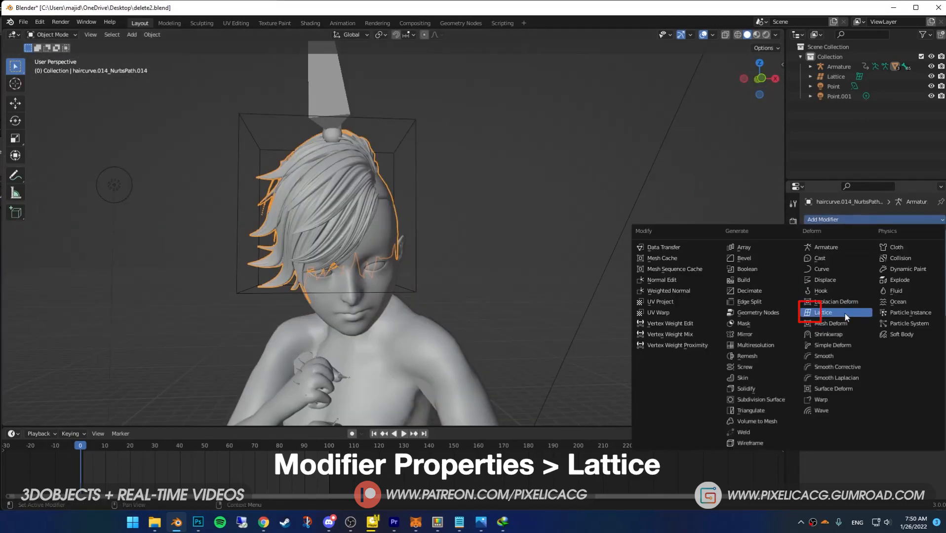
click(826, 312)
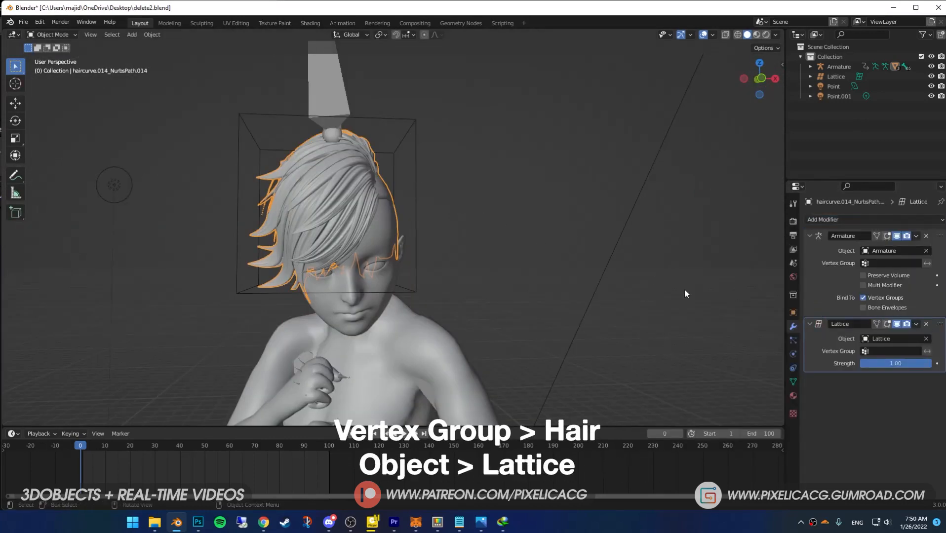
click(864, 351)
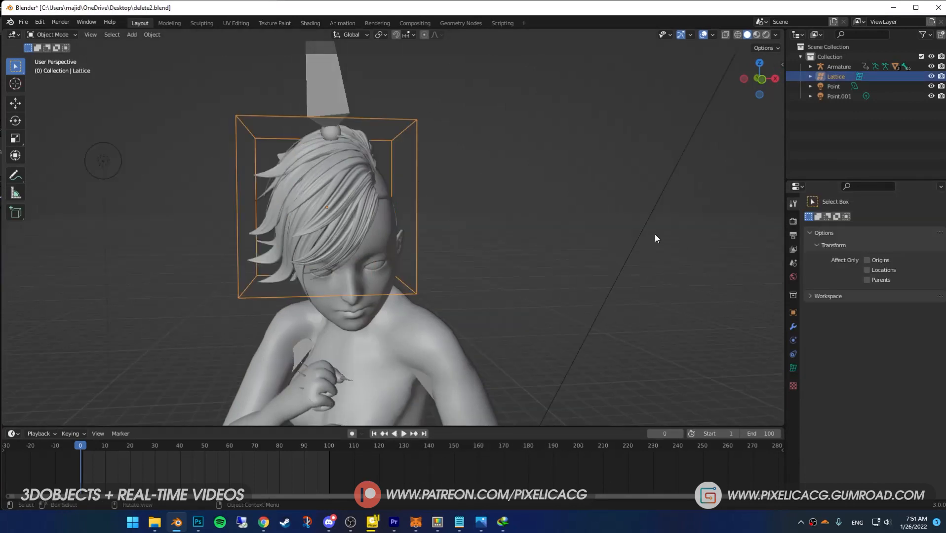
Add a vertex group in the lattice's data settings and assign all its points to it
click(793, 369)
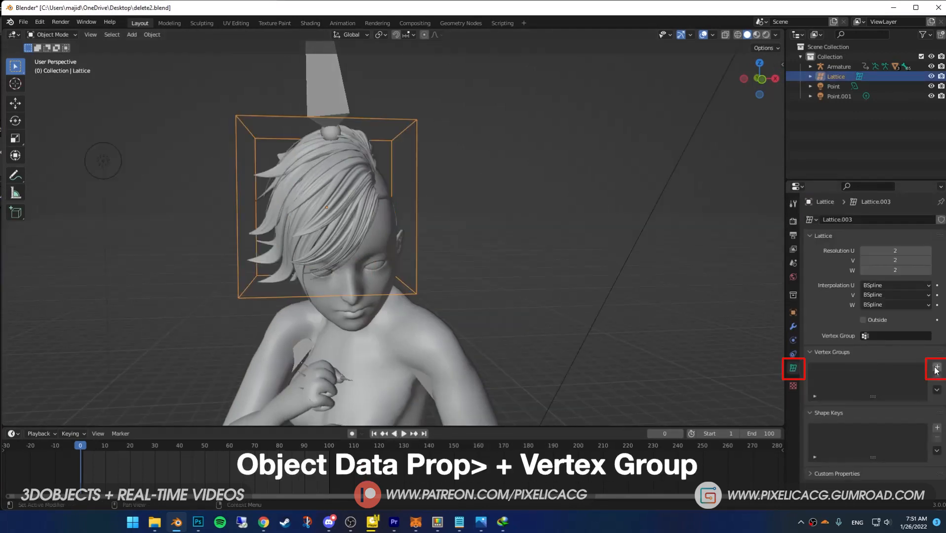
click(935, 369)
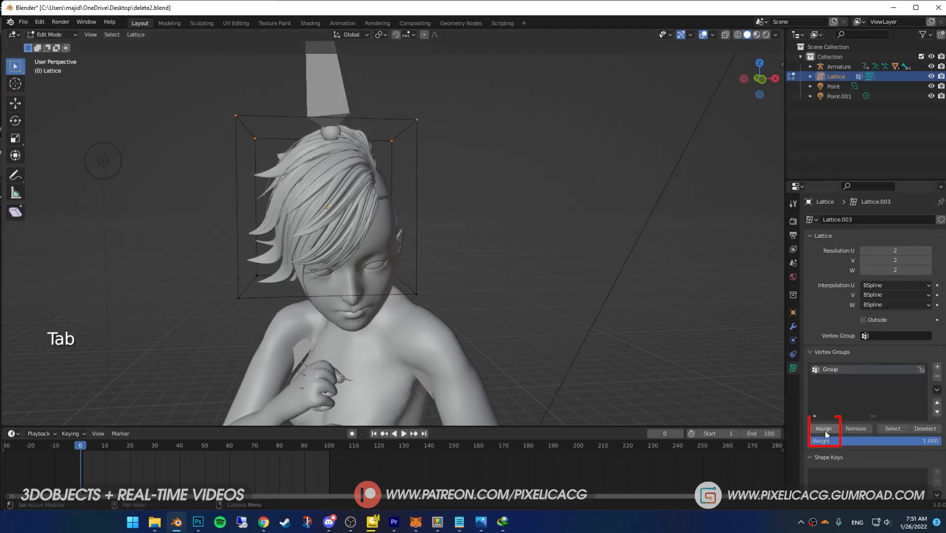
click(793, 343)
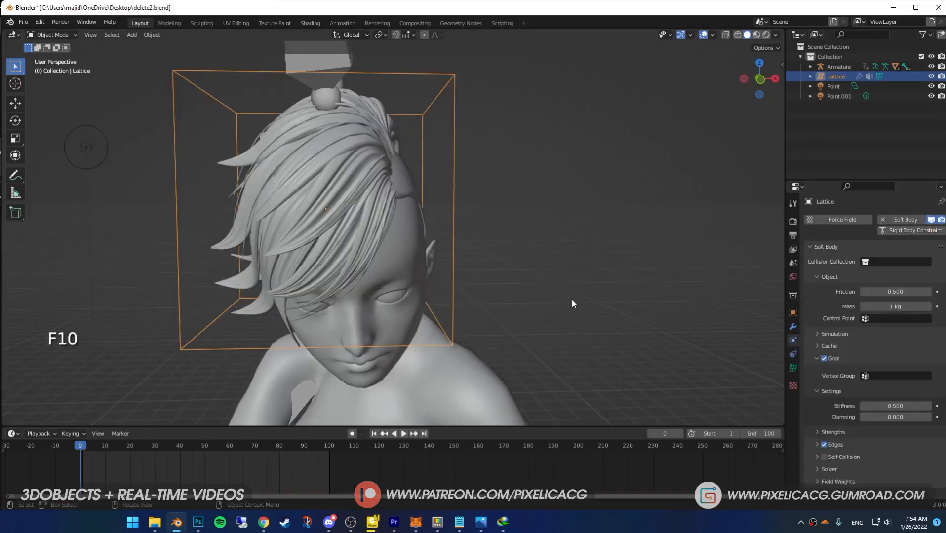
Play the soft-body simulation and check the Cache settings in the Soft Body panel
key(space)
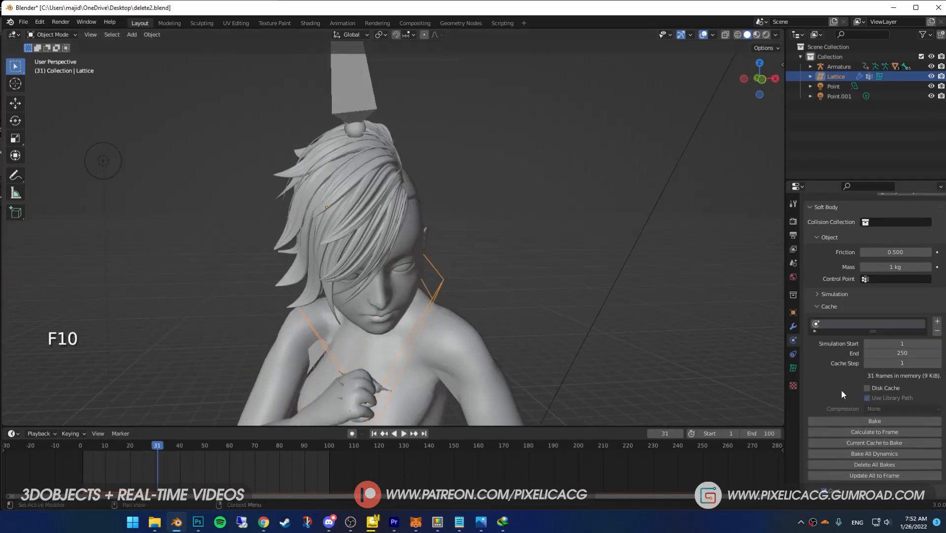
click(828, 306)
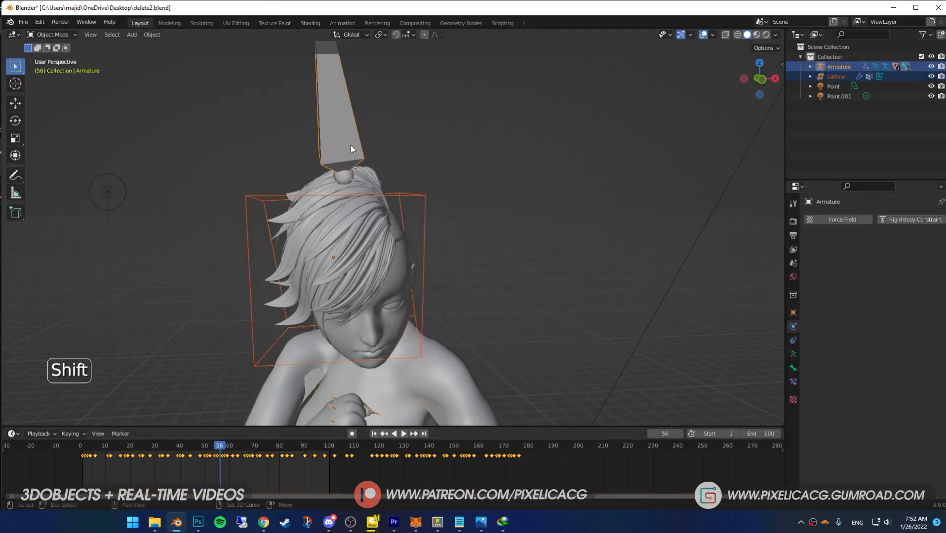
Parent the lattice to the head bone with Ctrl+P > Bone and replay the animation
key(ctrl+p)
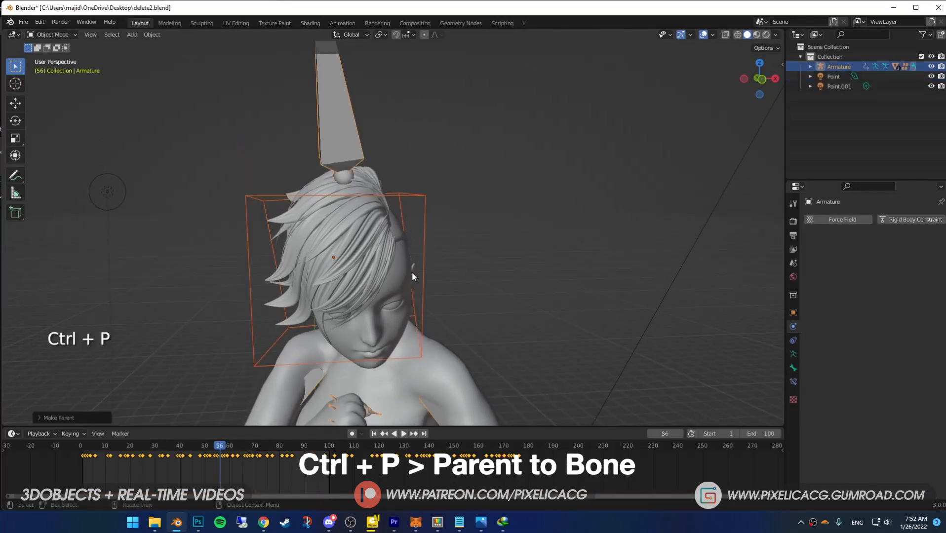
key(space)
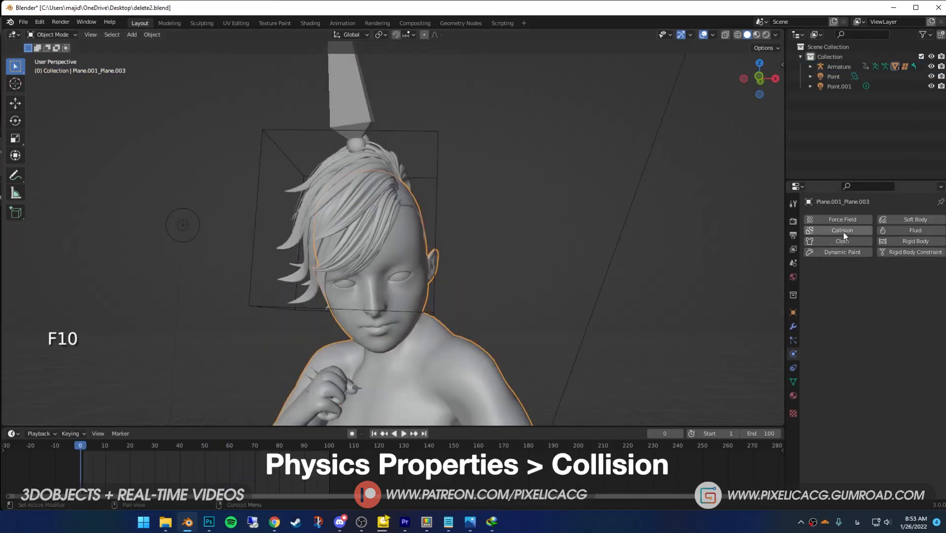
Enable Collision physics on the body mesh so it collides with the soft body
click(842, 231)
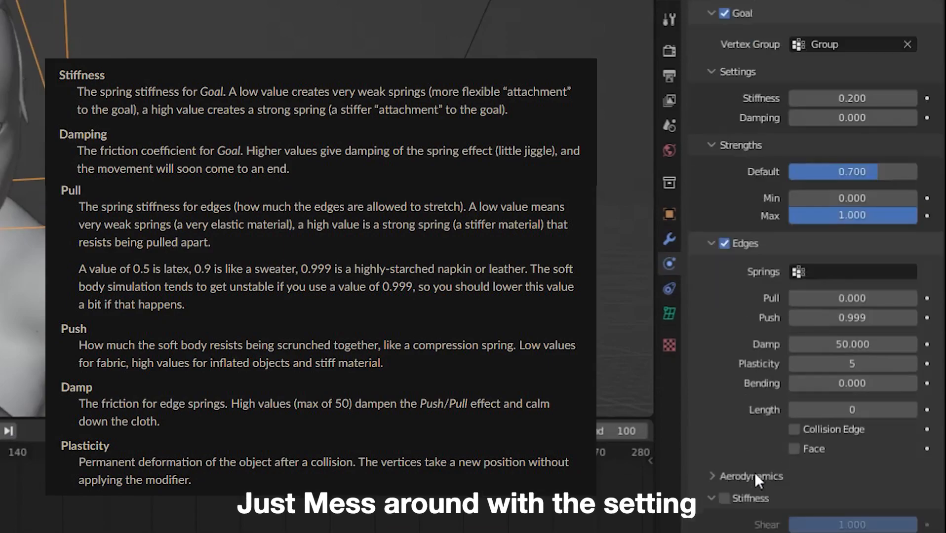
Scroll the soft-body settings to mass 0.1 kg, then select the hair mesh again
scroll(down, 3)
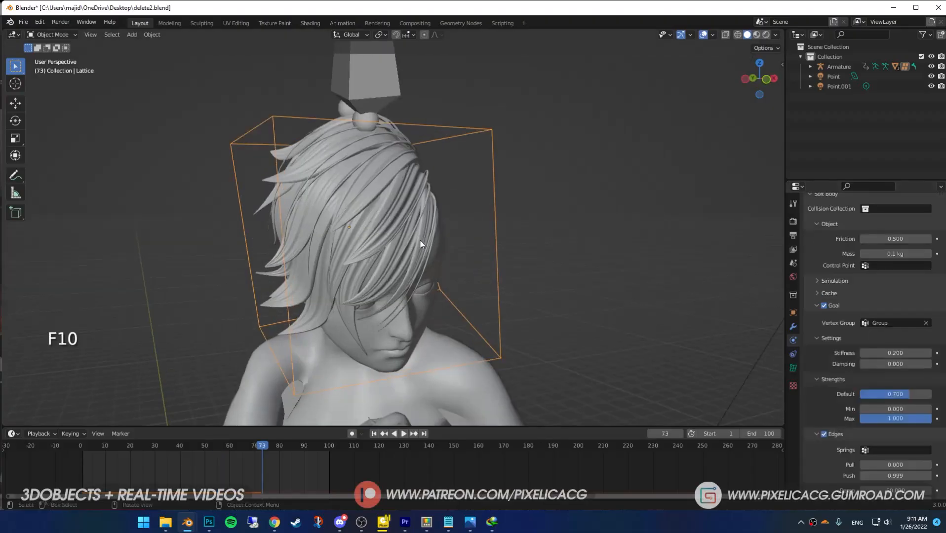
click(793, 380)
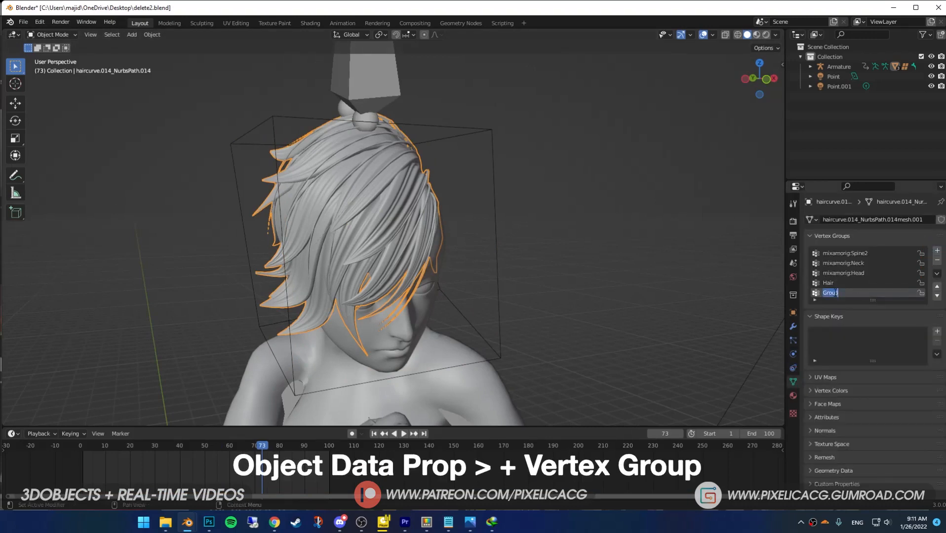
Name the new vertex group Hair2 and switch to Weight Paint on the hair
click(52, 34)
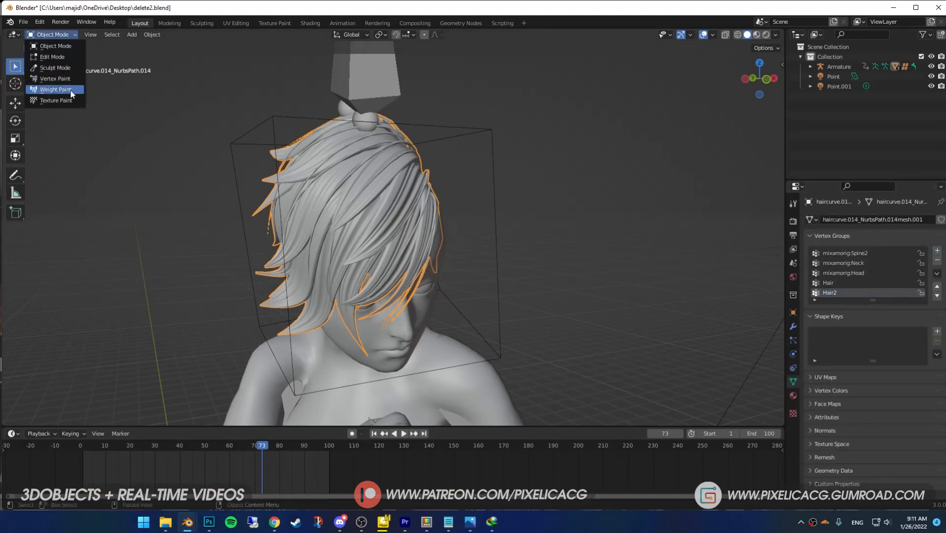
click(54, 90)
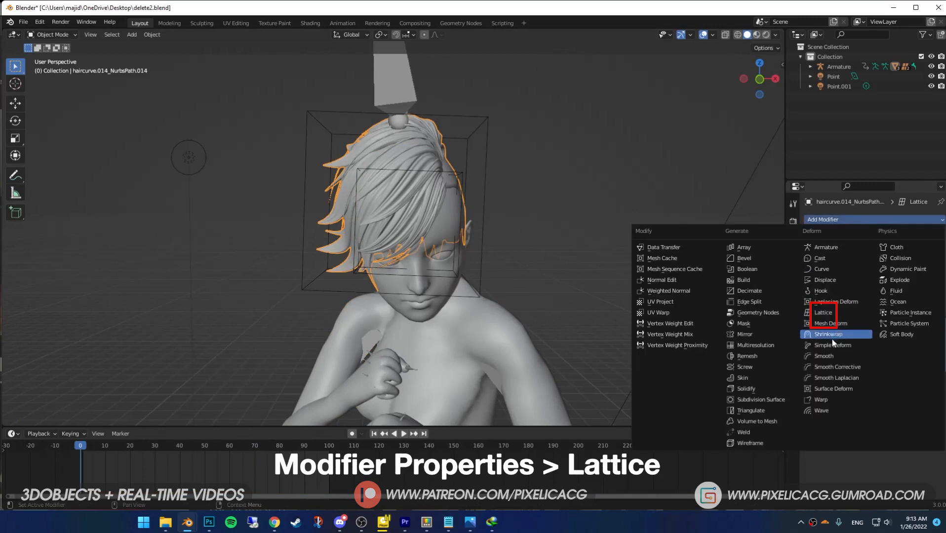
Add a second Lattice modifier and pick Lattice.001 as its target
click(823, 312)
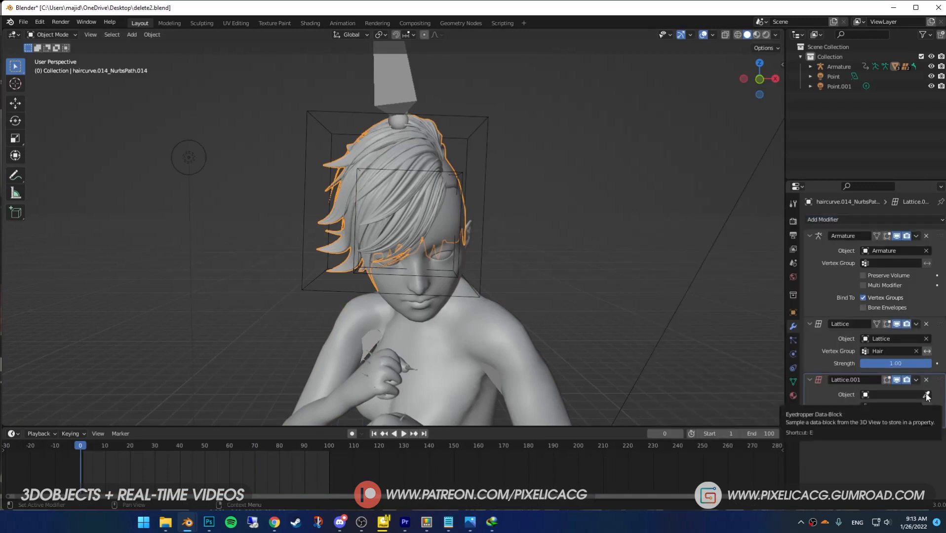
click(892, 394)
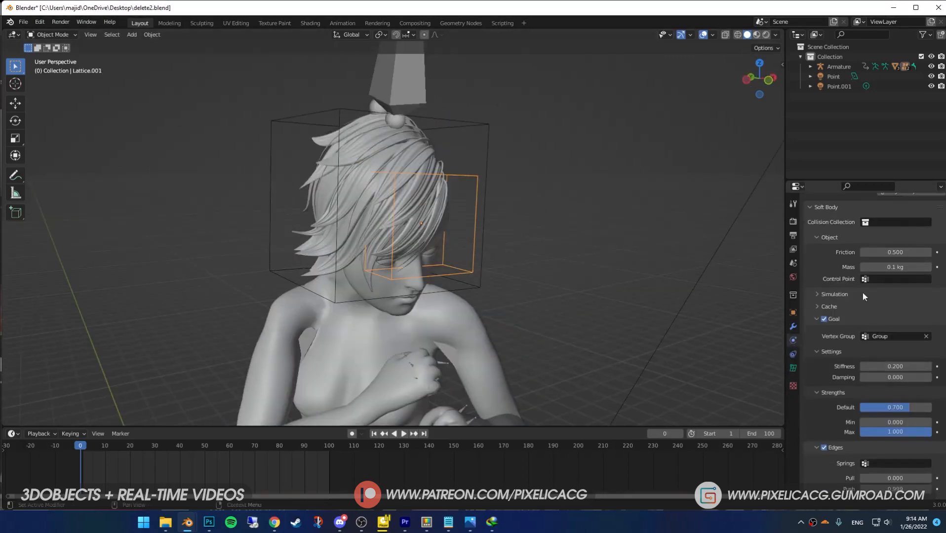
Play the animation to test the front hair bouncing with mass 0.3 kg
key(space)
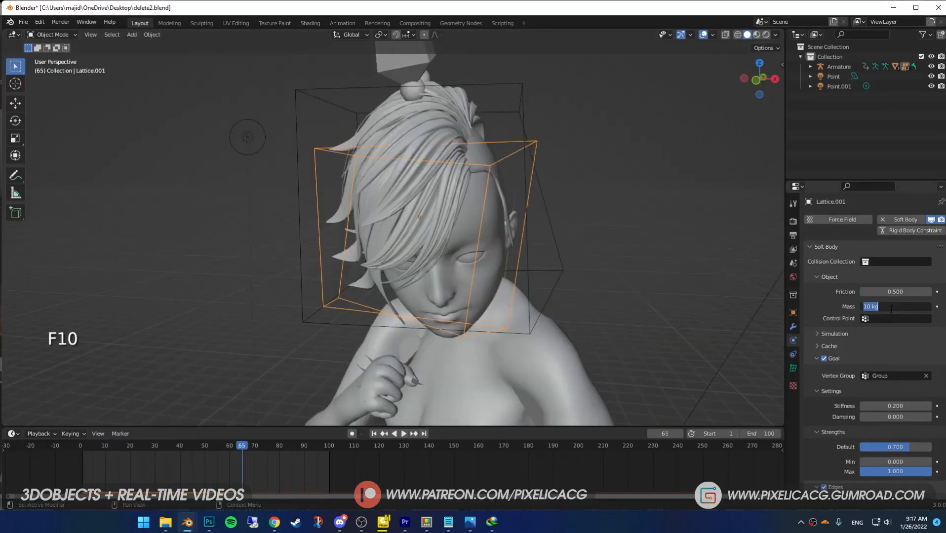
key(space)
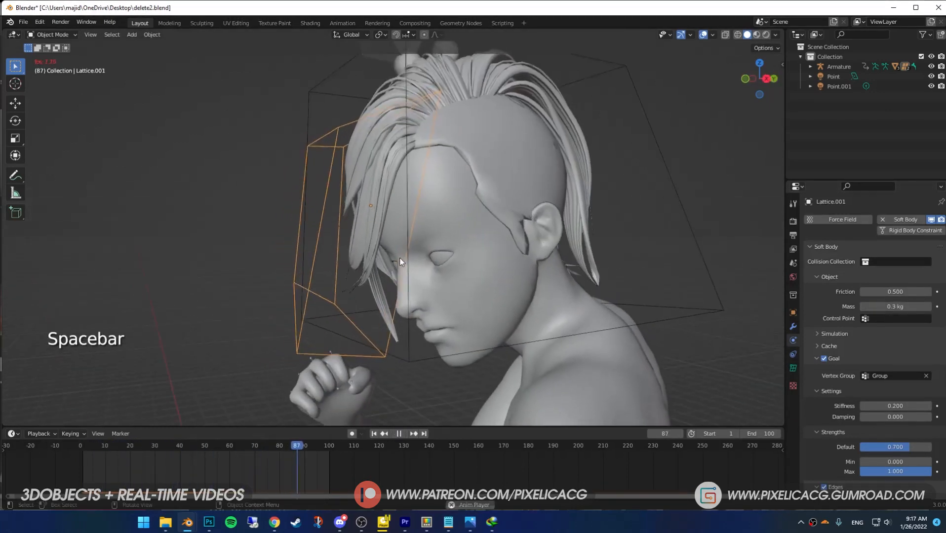
key(space)
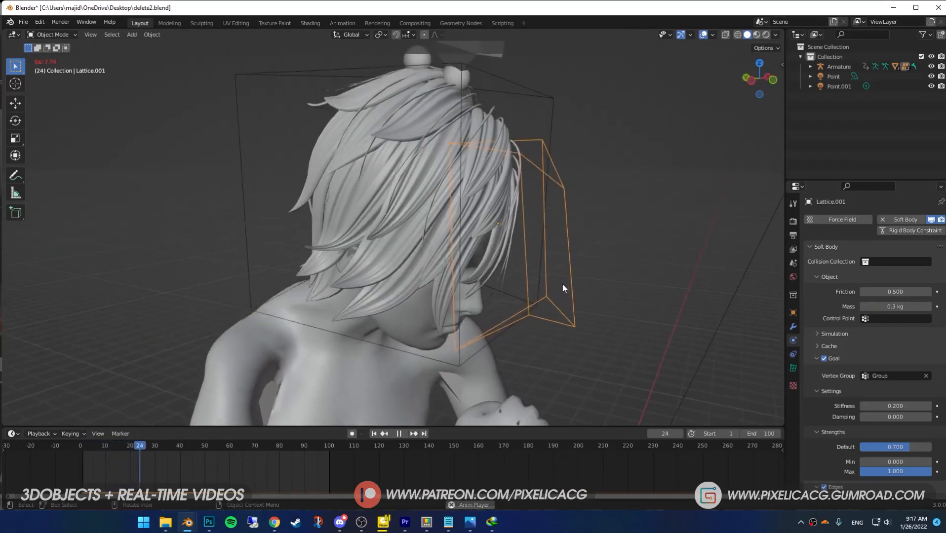